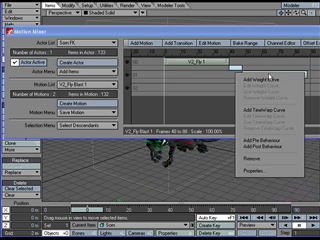
Open the Insert Track / Remove Track context menu in the Motion Mixer's empty track area
{"action": "left_click", "coordinate": [268, 78]}
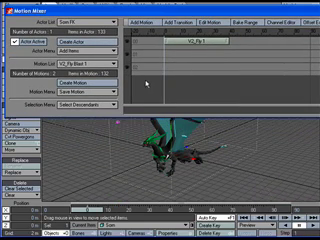
{"action": "mouse_move", "coordinate": [242, 66]}
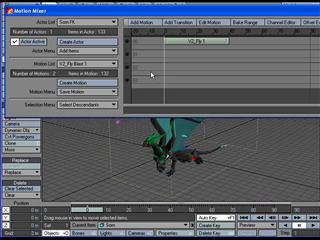
{"action": "right_click", "coordinate": [155, 83]}
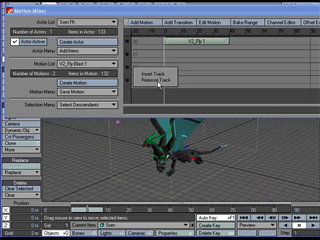